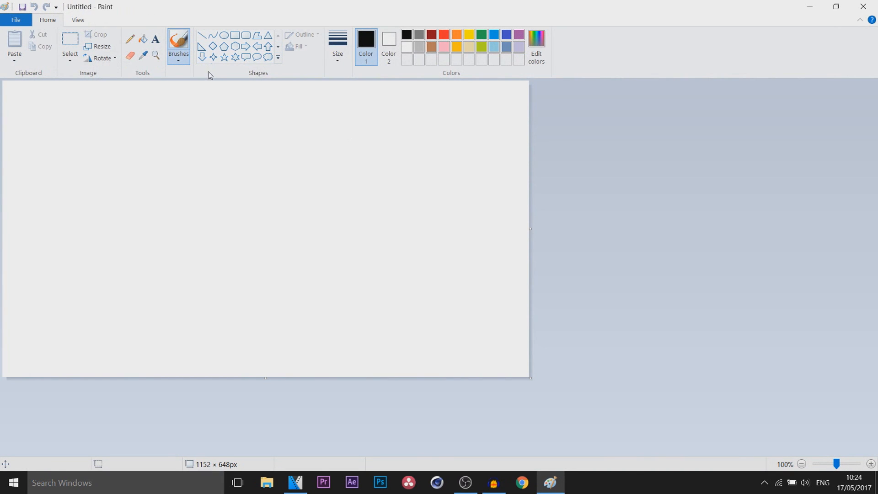
mouse_move(171, 124)
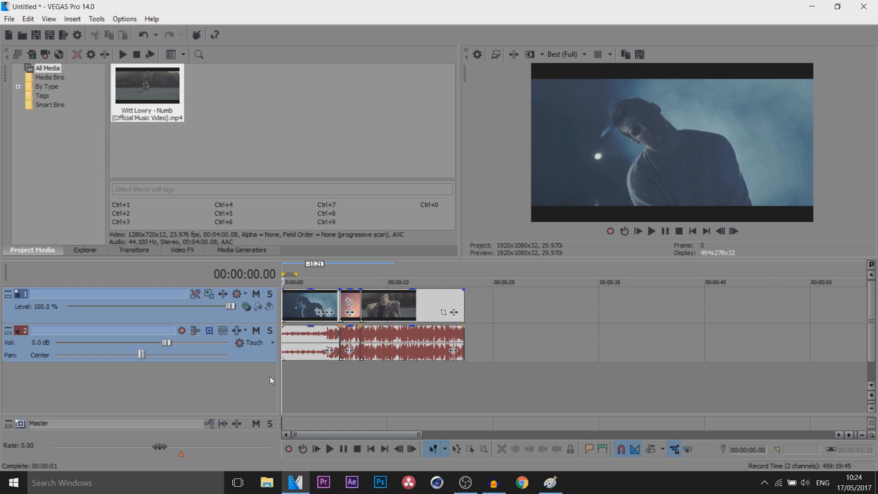
mouse_move(264, 381)
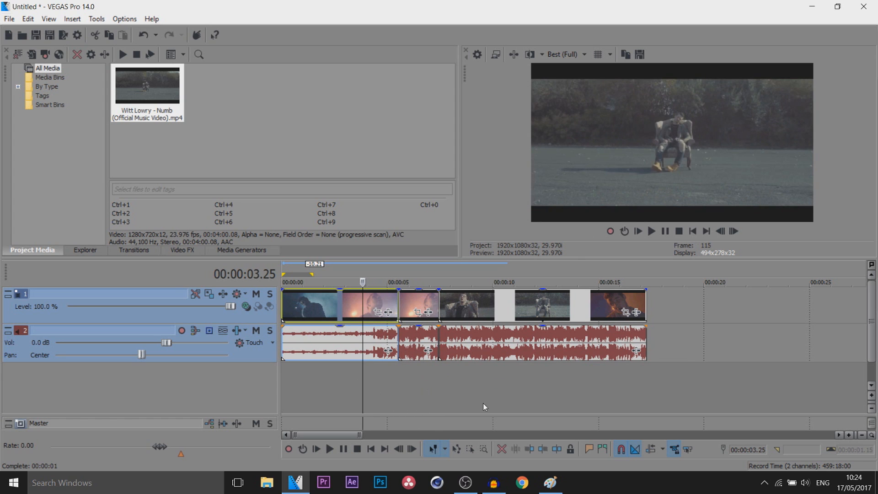
Step: Place the playhead at 00:00:05.16, where the singer looks upward
click(650, 230)
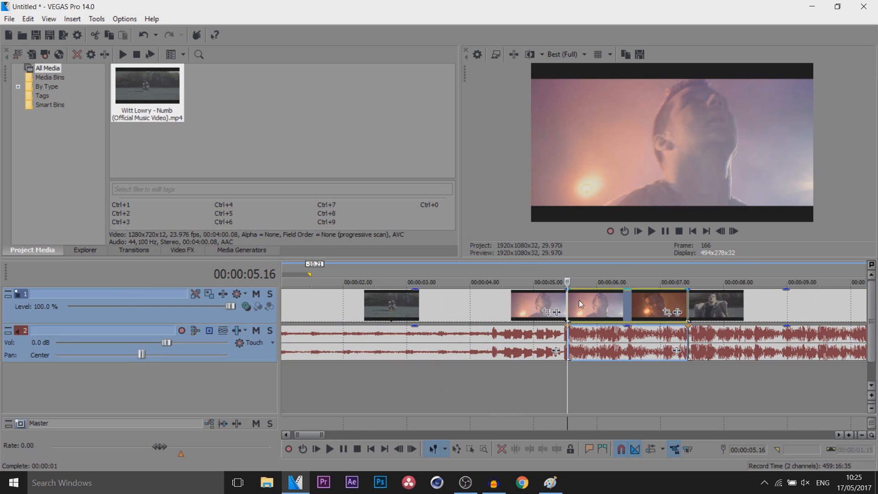
mouse_move(844, 336)
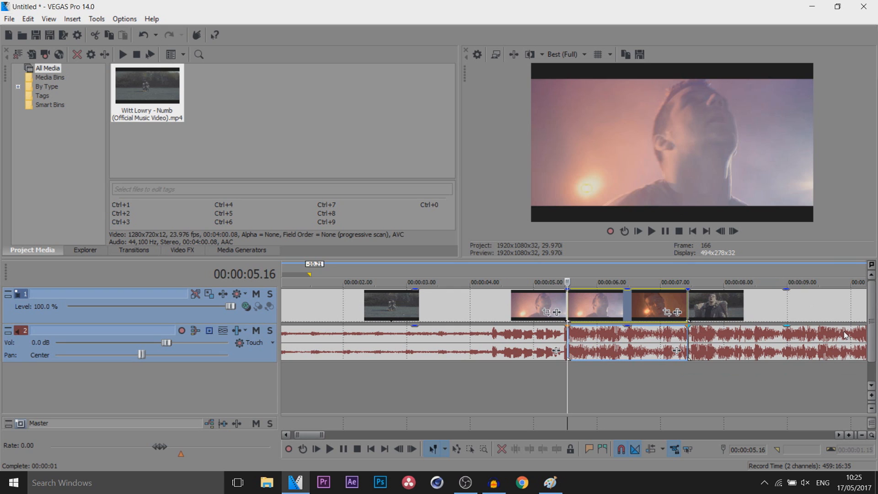
mouse_move(734, 232)
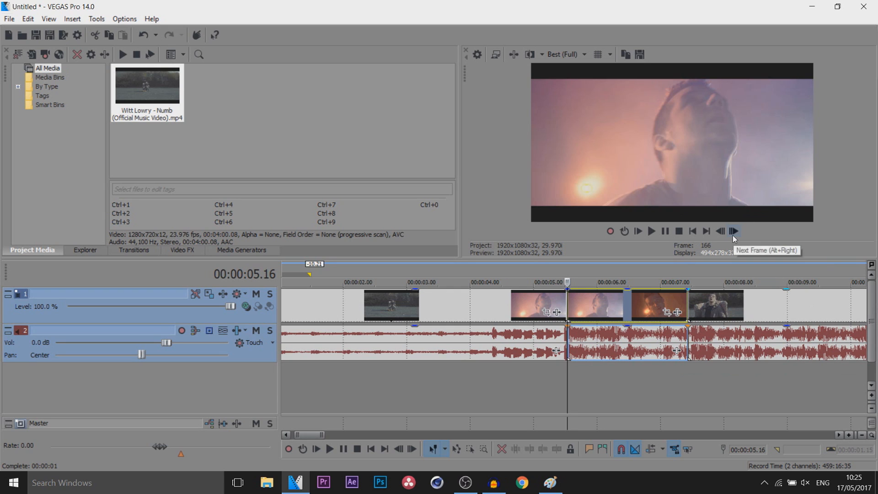
Step: Step to the chosen frame and save it as snapshot JPEG '1' in IMAGES
click(733, 230)
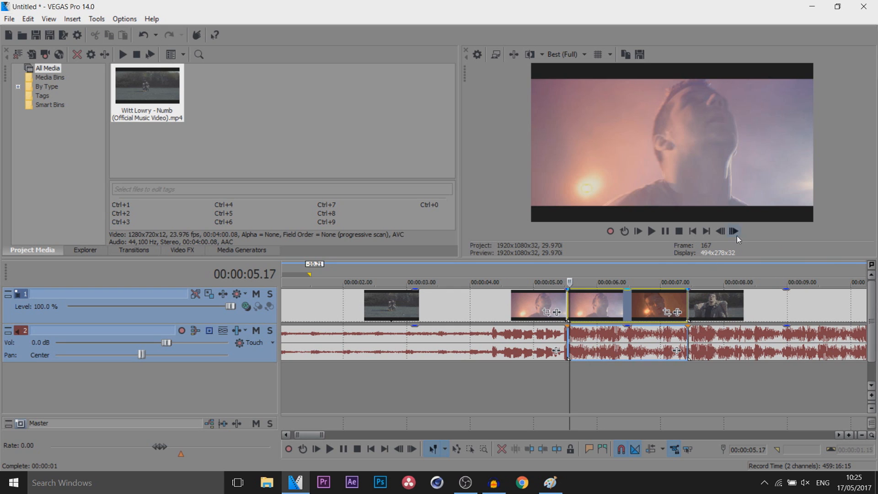
click(732, 231)
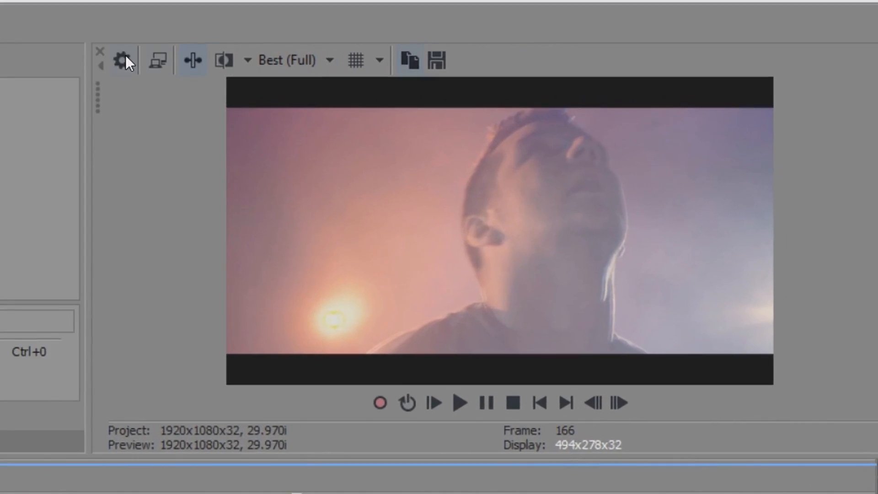
click(285, 60)
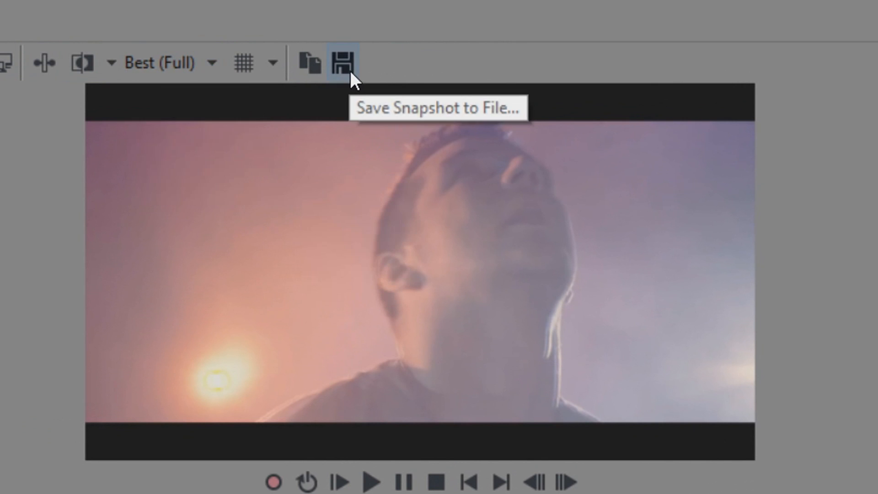
click(340, 62)
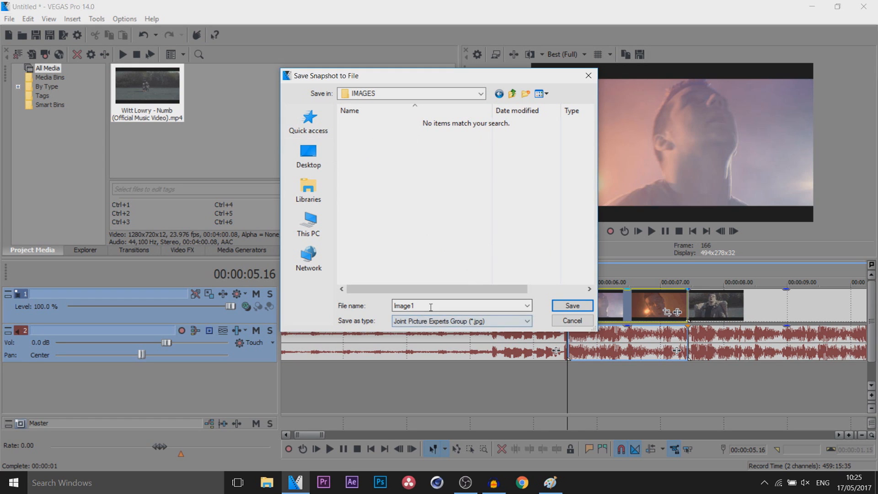
text(1)
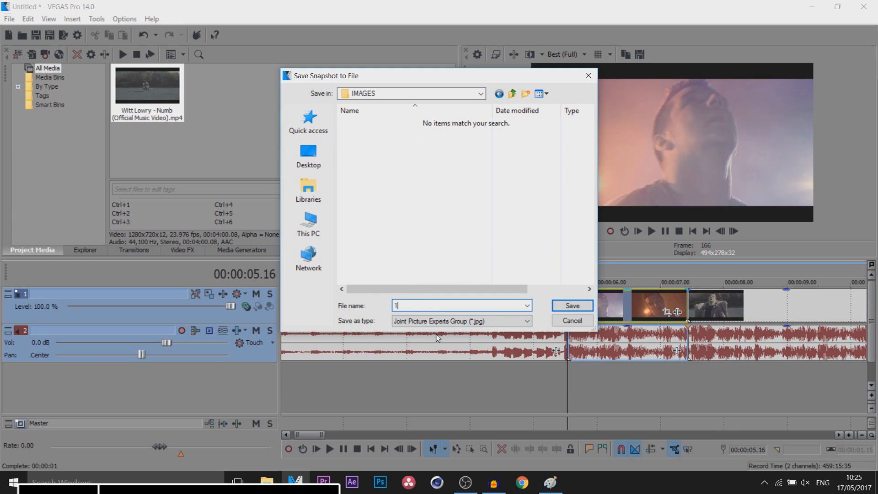
click(571, 305)
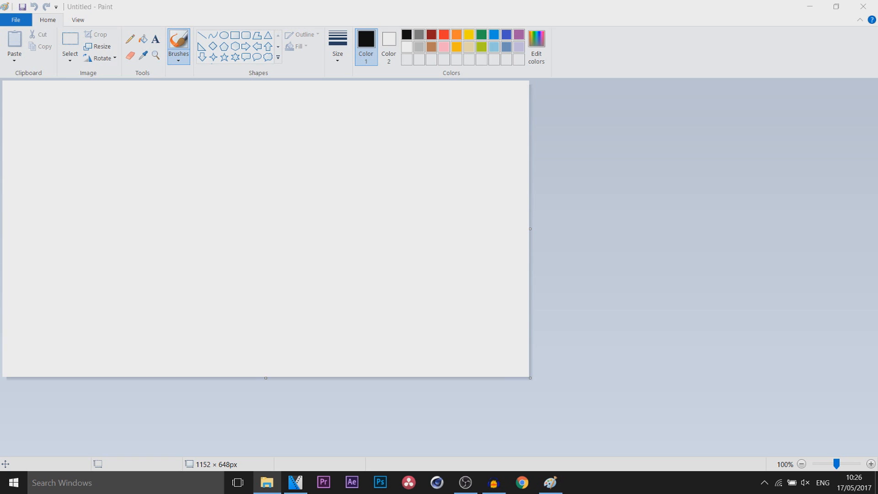
mouse_move(126, 230)
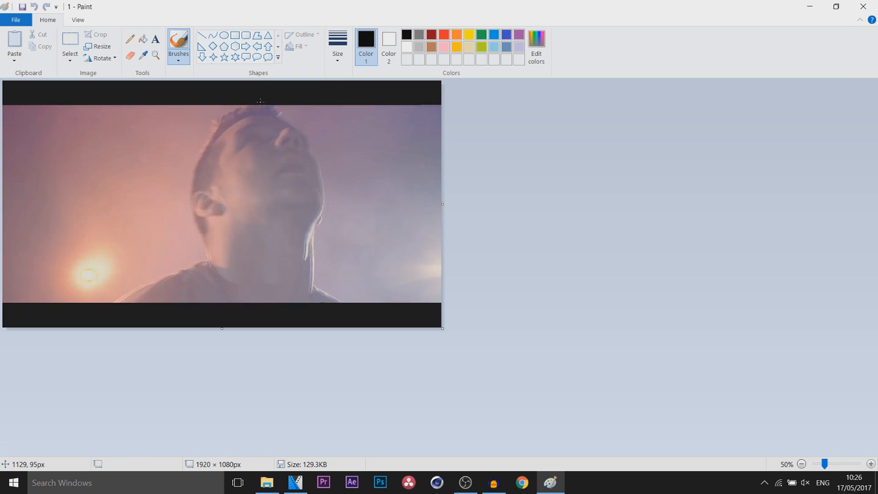
Step: Choose the first plain Brush style from Paint's Brushes dropdown
click(177, 42)
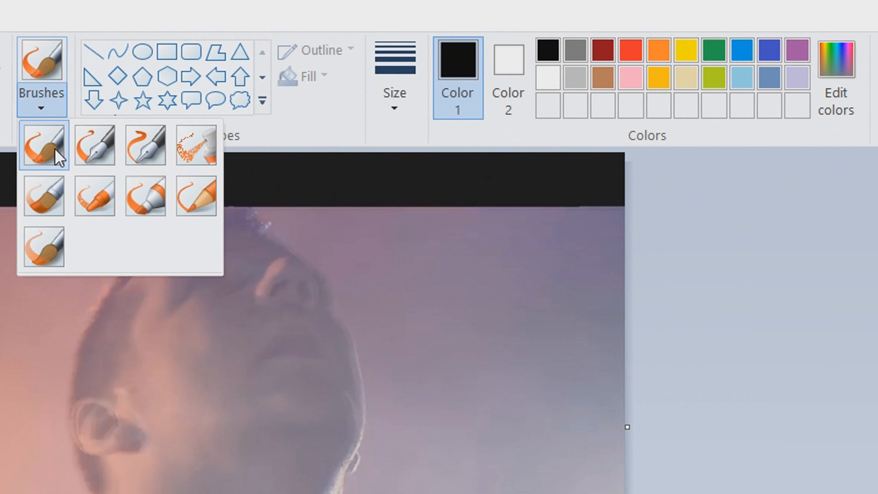
click(43, 145)
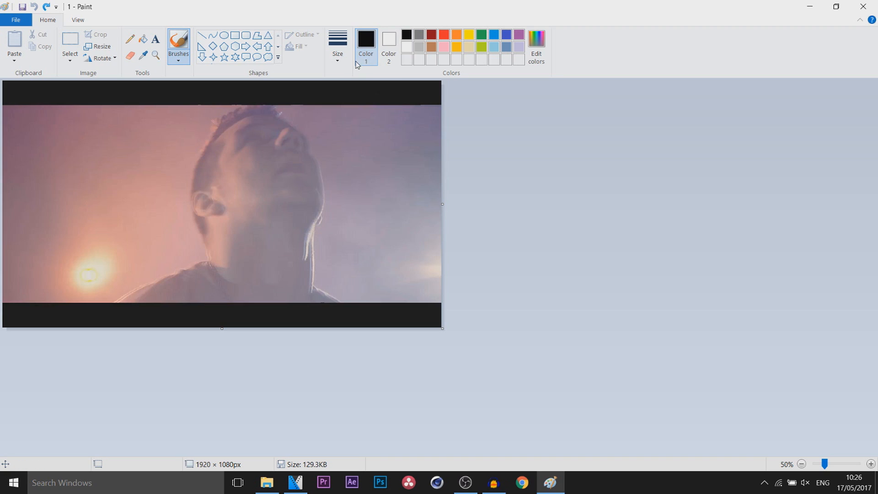
Step: Use the thickest brush size in white to paint strokes around the singer's head
click(337, 45)
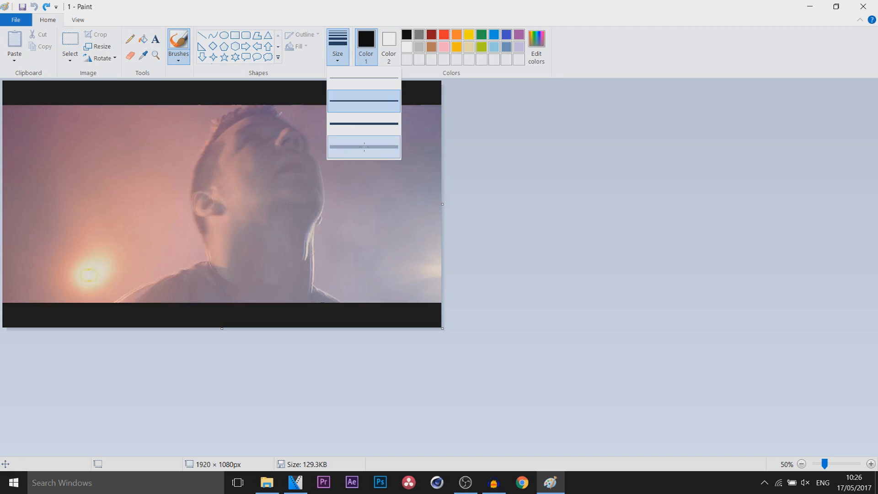
drag(134, 286, 195, 255)
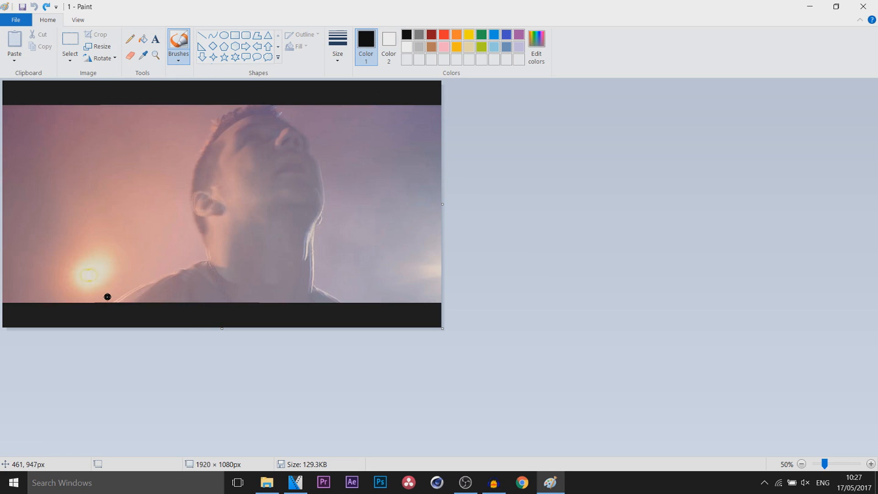
drag(107, 297, 175, 263)
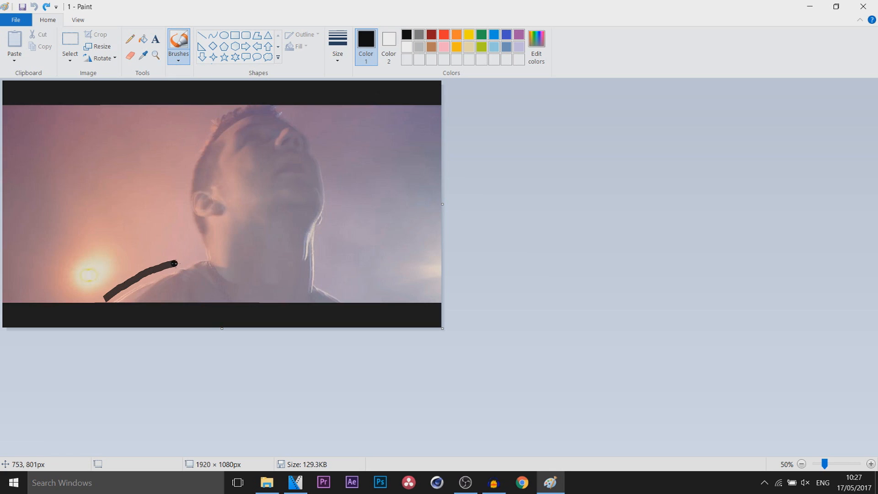
drag(175, 264, 187, 148)
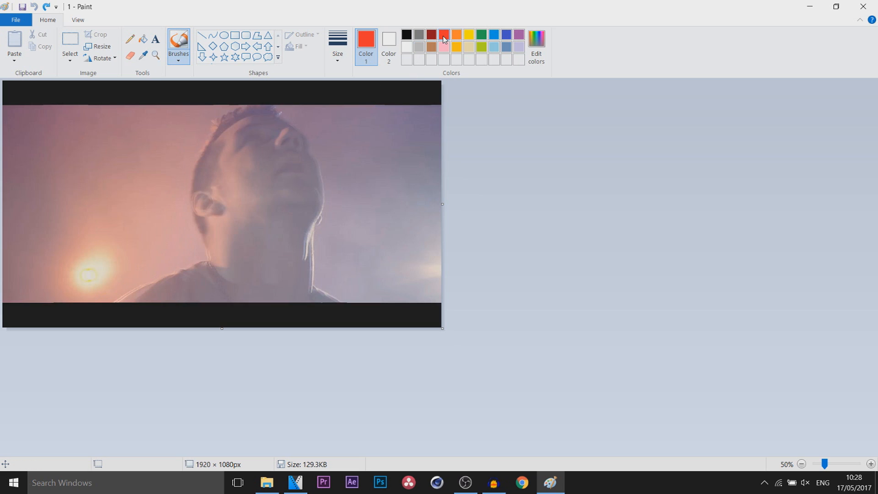
click(405, 50)
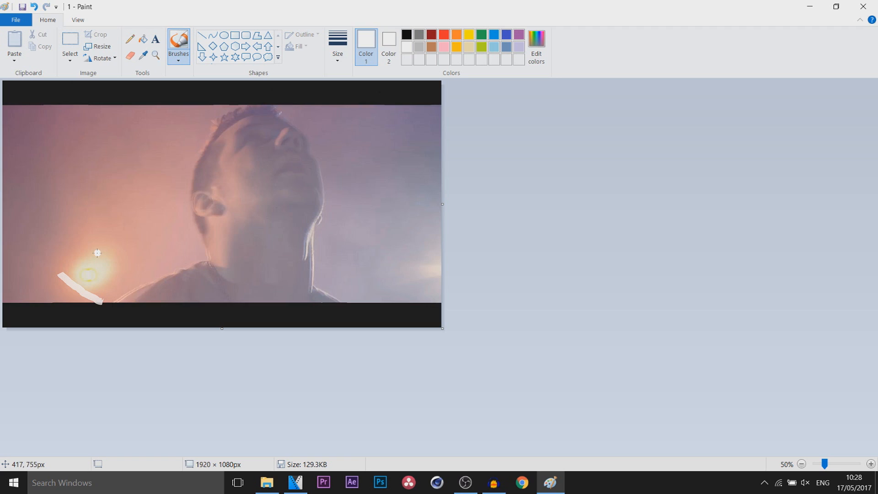
drag(97, 253, 107, 294)
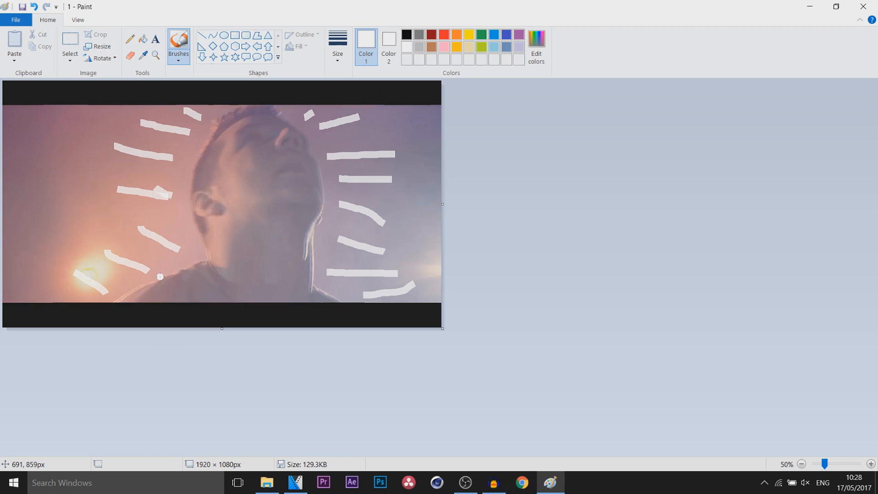
mouse_move(274, 101)
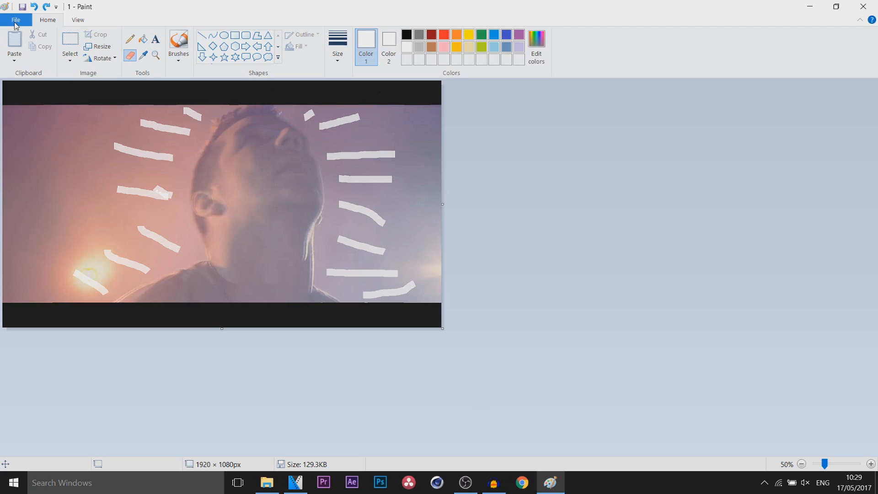
Step: Save a JPEG copy of the scribbled frame named '1.1'
click(16, 20)
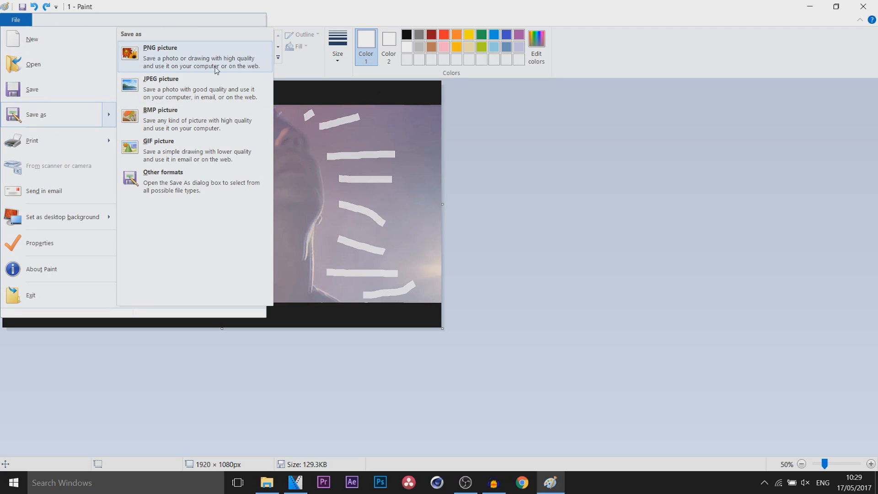
click(160, 87)
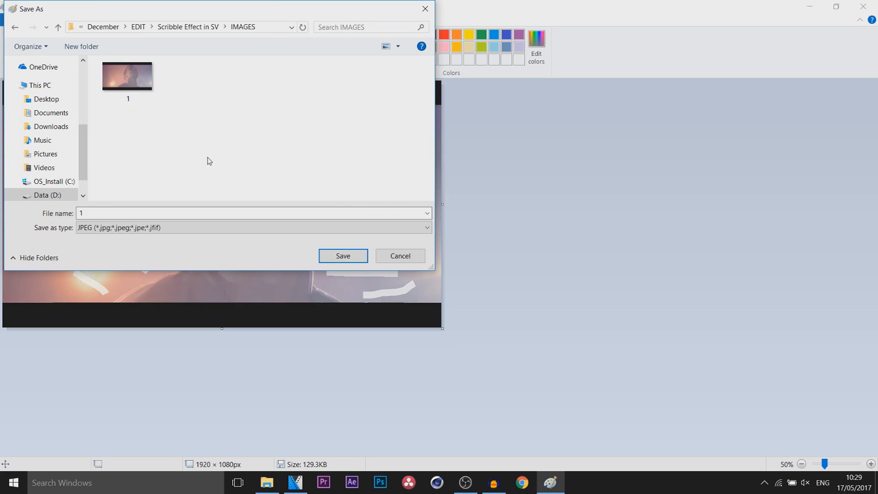
click(132, 213)
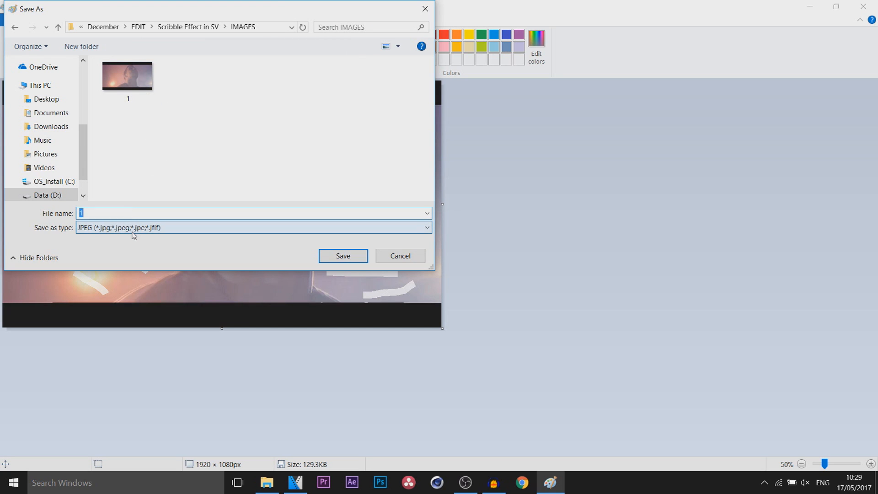
text(1.1)
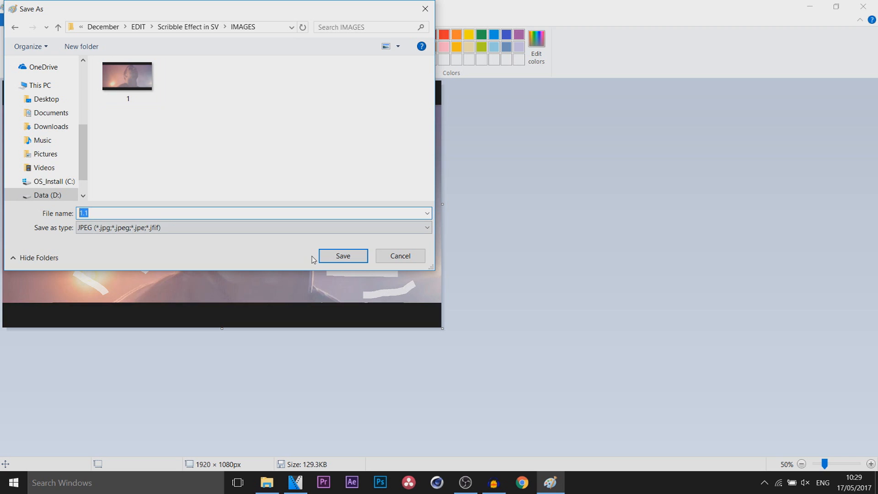
click(342, 255)
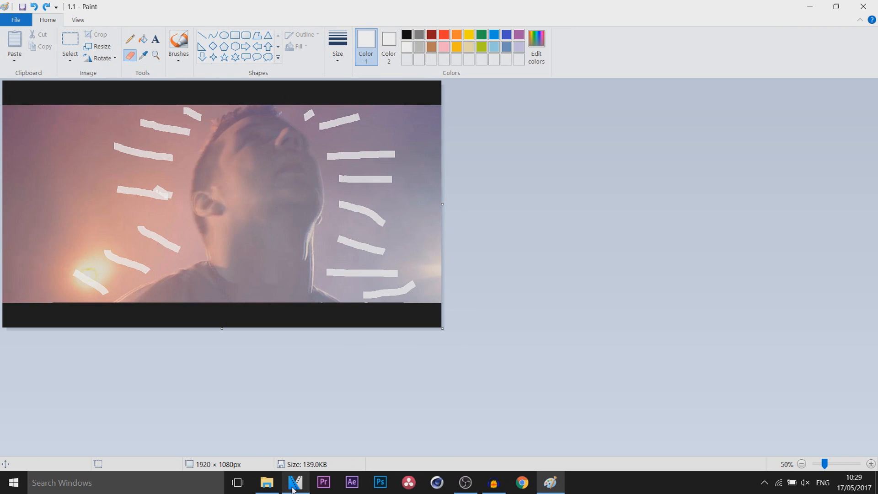
Step: Switch back to VEGAS Pro from the taskbar
click(296, 482)
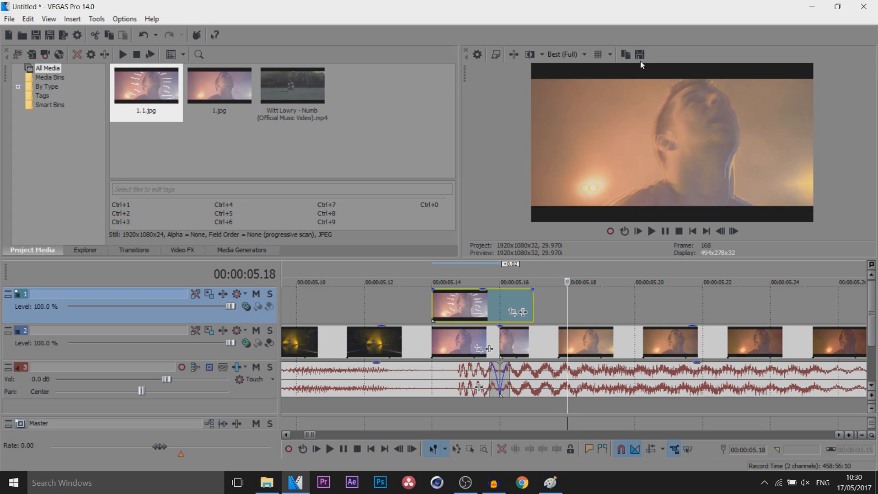
mouse_move(637, 55)
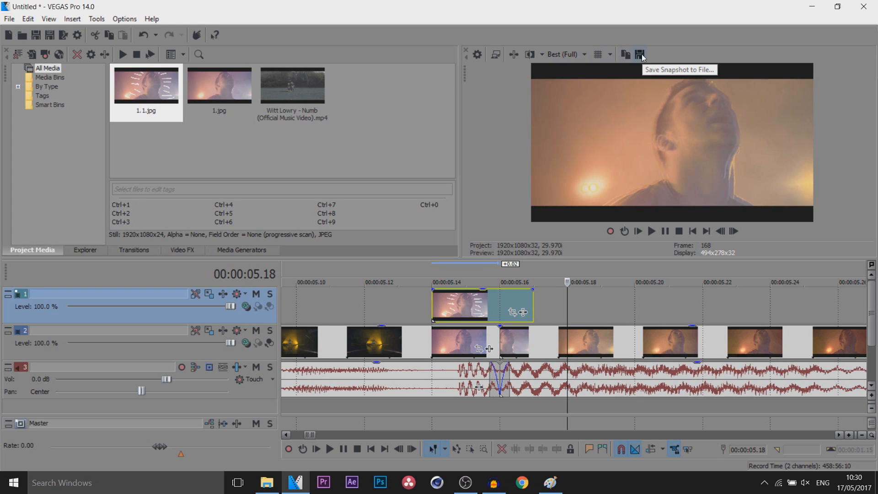
Step: Save the current preview frame as snapshot image '2'
click(638, 55)
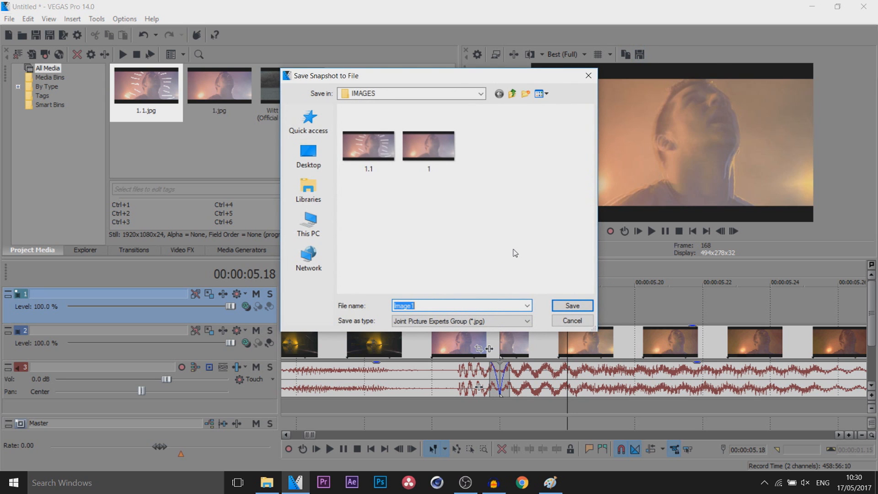
click(571, 305)
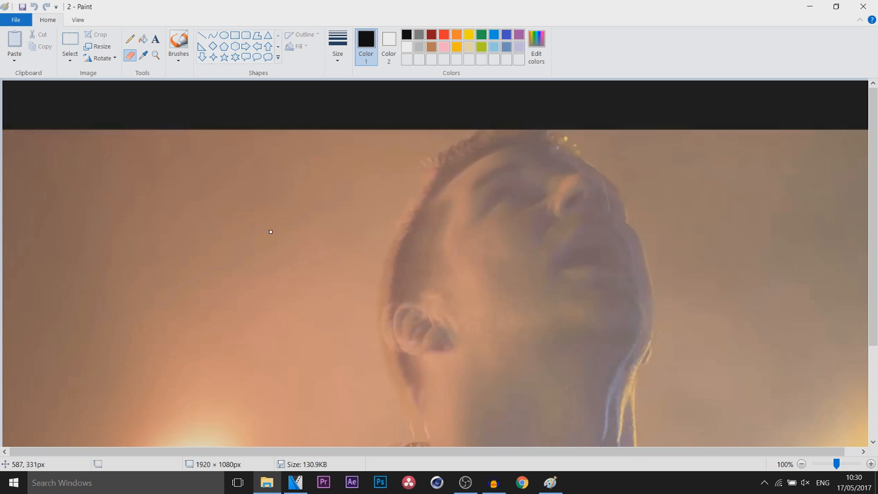
Step: Zoom out to 50% and set the brush tool, colour and stroke size
click(800, 464)
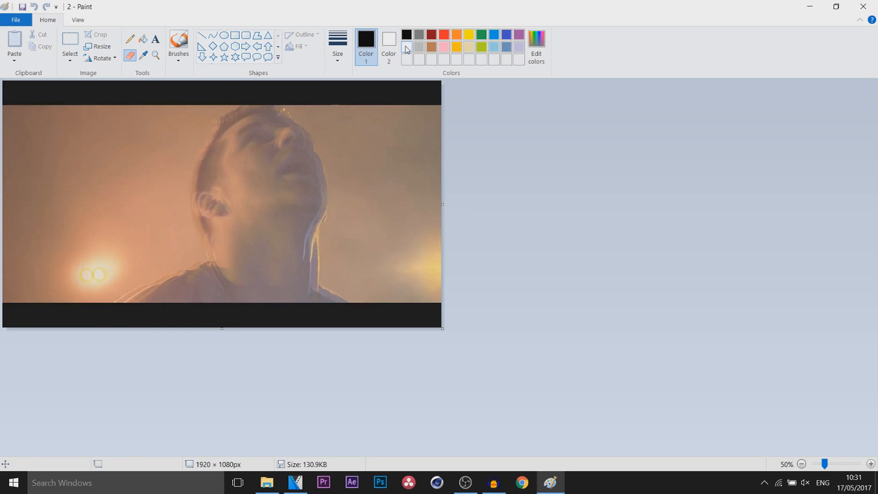
click(389, 37)
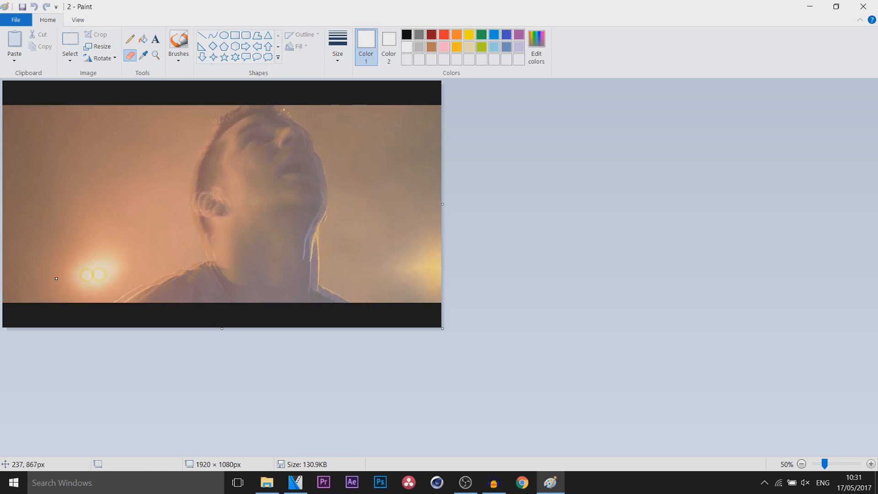
click(178, 45)
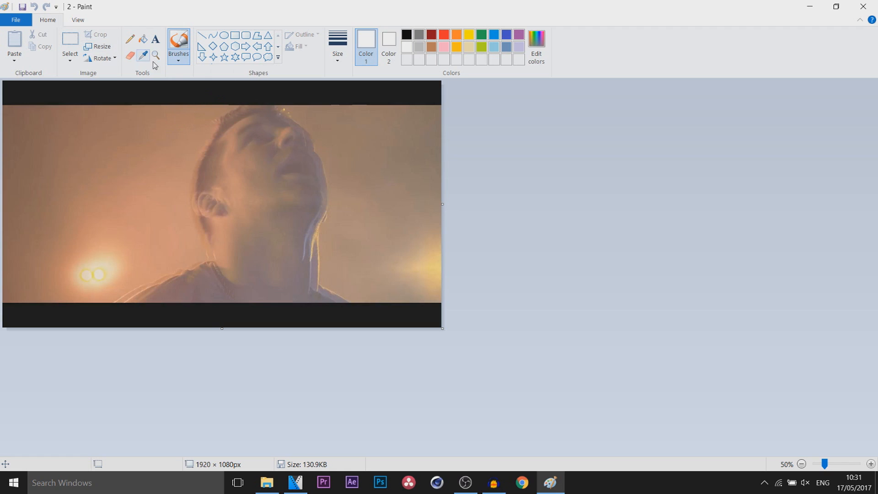
click(337, 45)
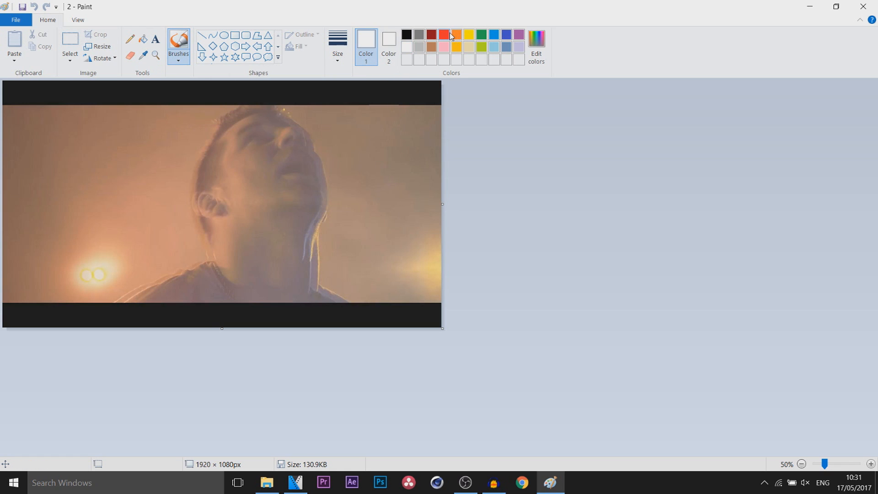
Step: Paint red strokes along the left side, right side and lower corners of the head
drag(52, 276, 112, 291)
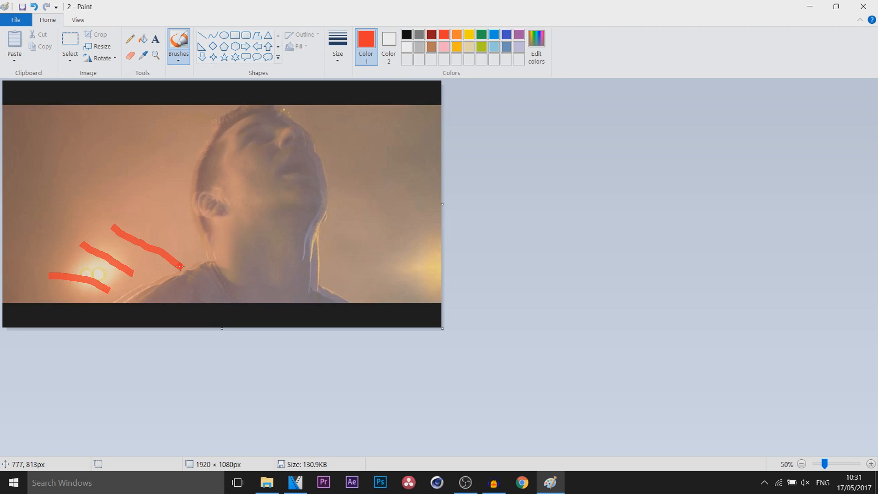
drag(179, 266, 117, 170)
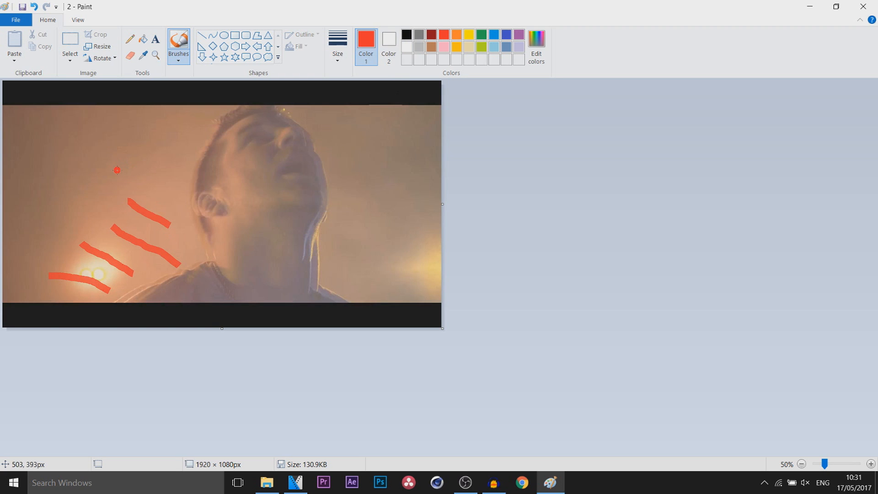
drag(120, 171, 179, 158)
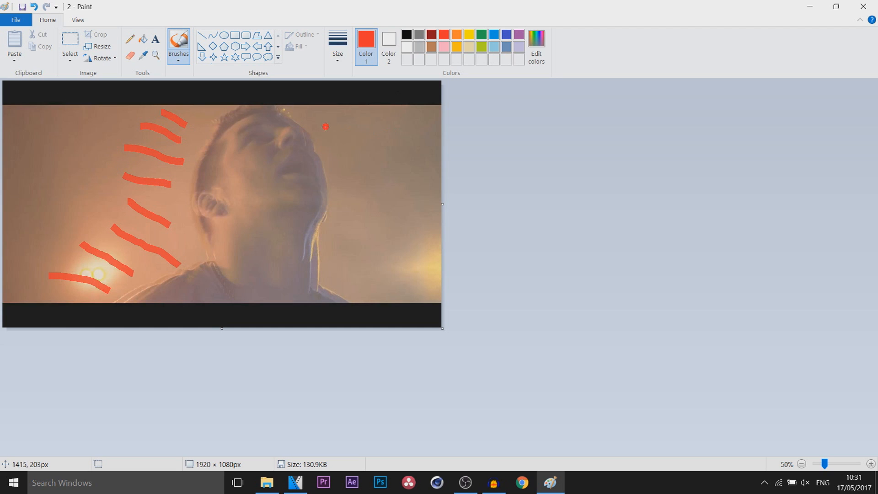
drag(322, 125, 431, 133)
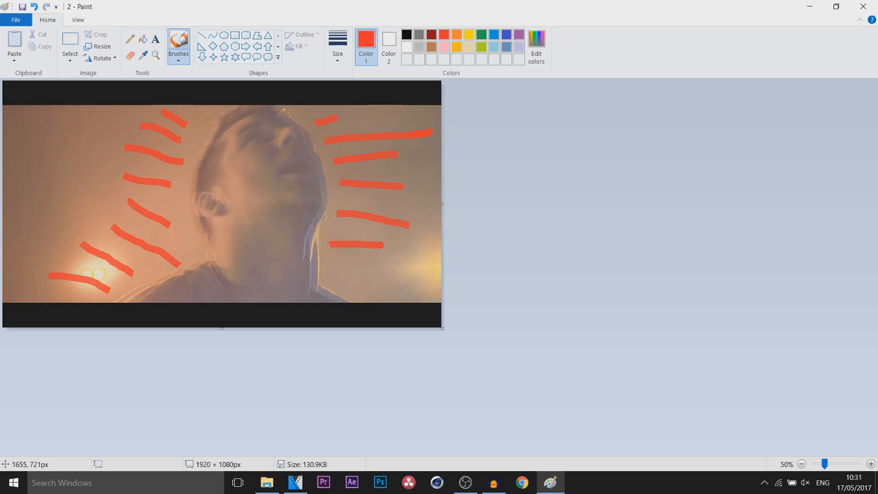
drag(381, 245, 409, 289)
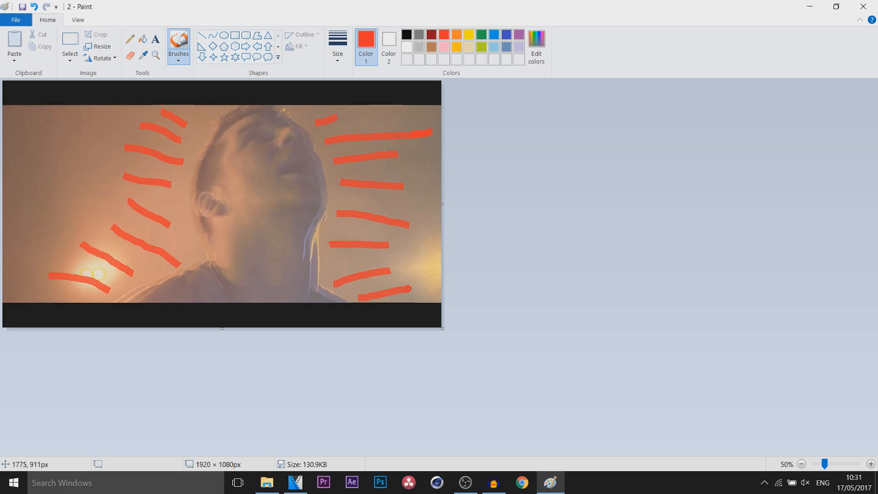
Step: Save the red-scribbled picture as a JPEG copy named '2.1'
click(16, 19)
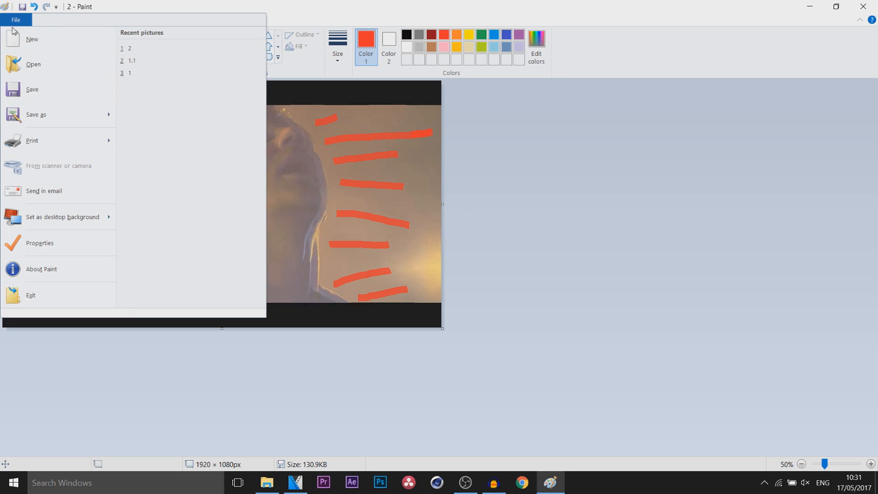
click(35, 115)
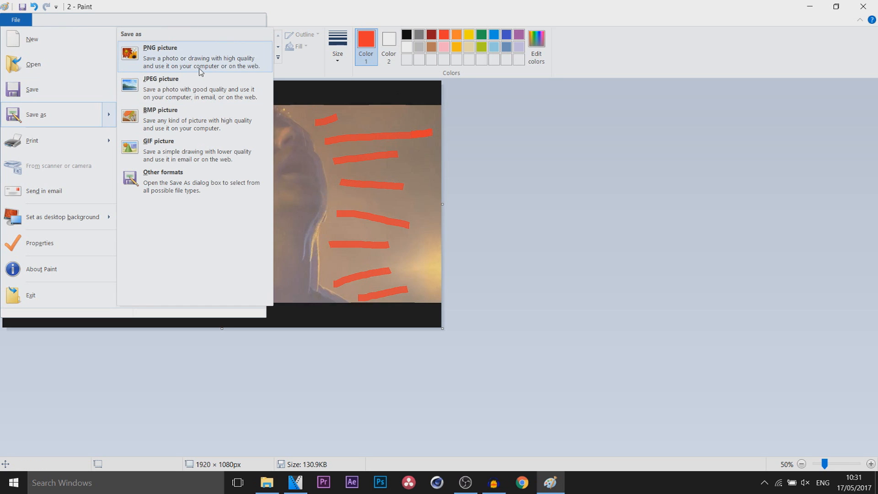
click(161, 87)
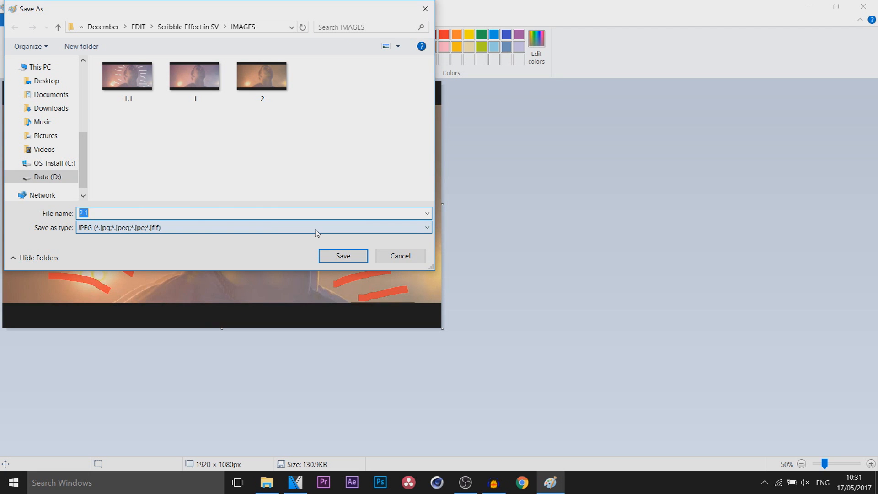
click(342, 256)
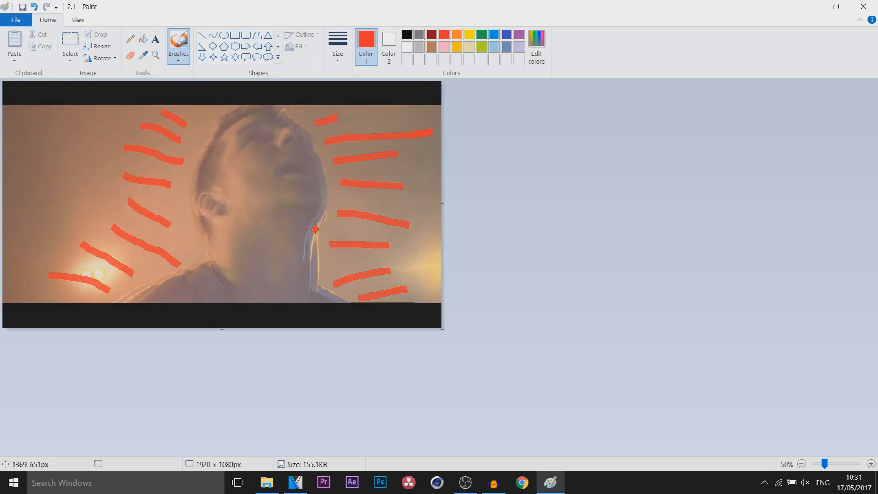
click(295, 481)
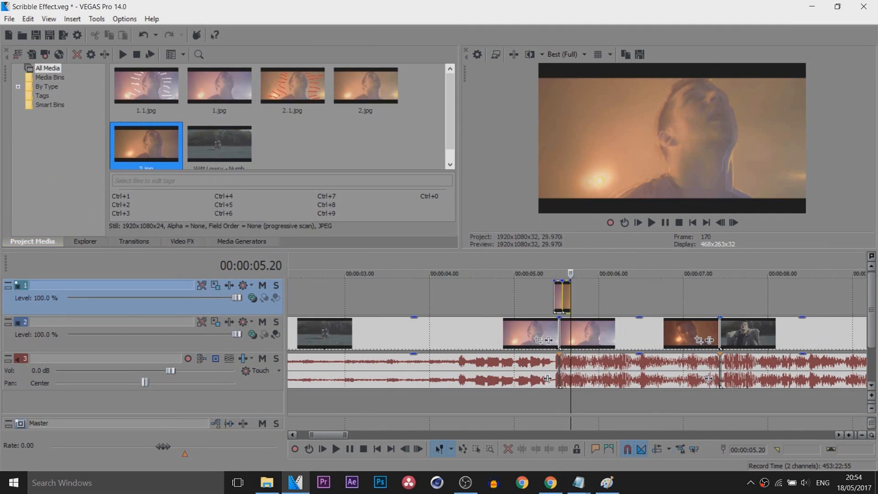
Step: Switch to the Paint window showing yellow-scribbled image '3'
click(605, 482)
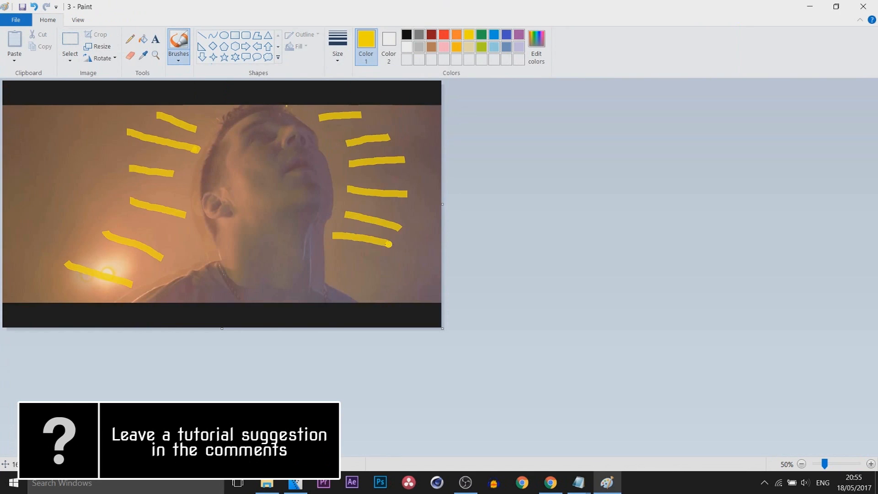